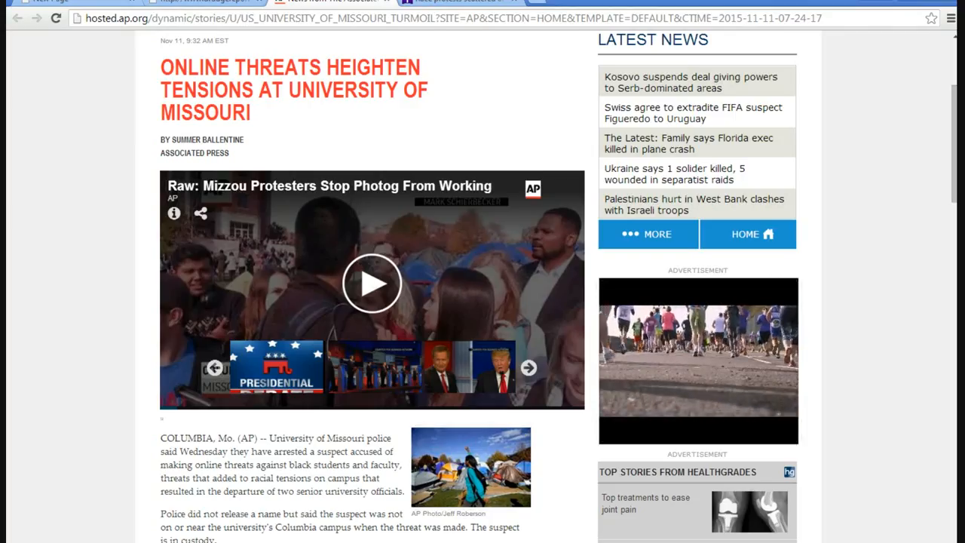
Scroll the AP article past the video to the YikYak threats and resignation paragraphs
{"action": "scroll", "scroll_direction": "down", "scroll_amount": 3}
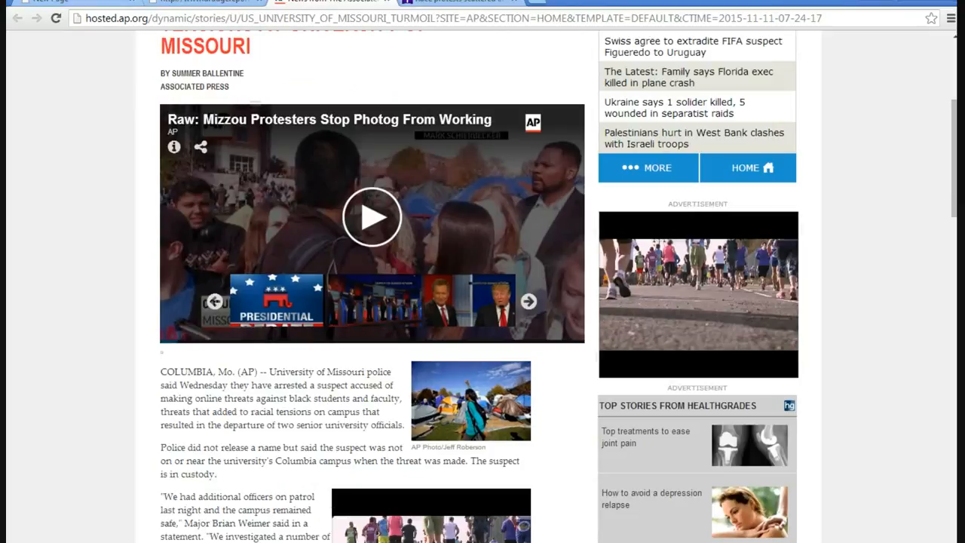
{"action": "scroll", "scroll_direction": "down", "scroll_amount": 3}
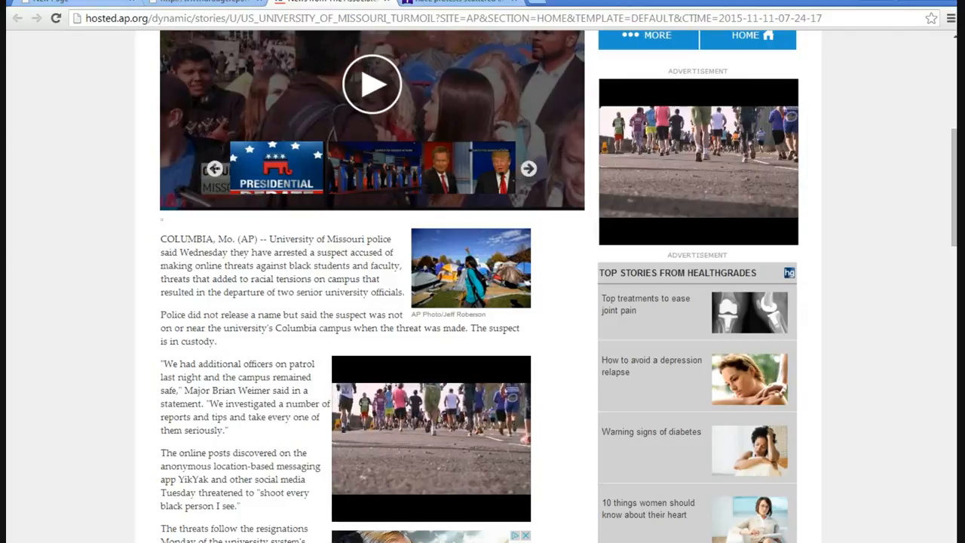
{"action": "scroll", "scroll_direction": "up", "scroll_amount": 3}
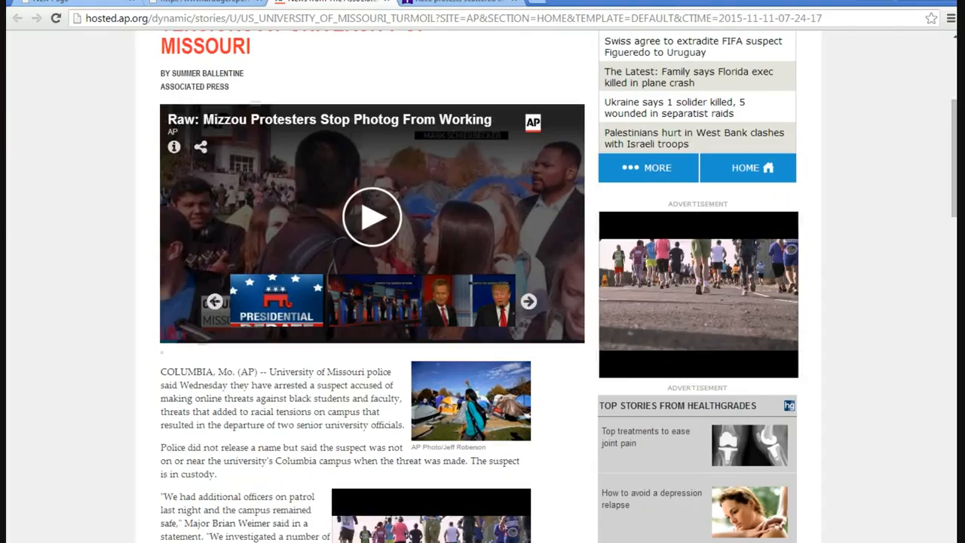
{"action": "scroll", "scroll_direction": "up", "scroll_amount": 3}
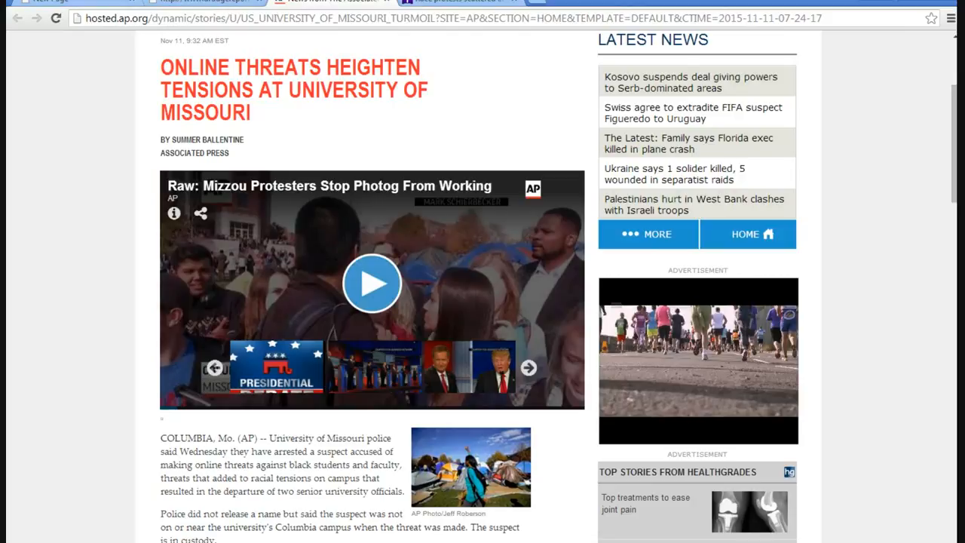
{"action": "scroll", "scroll_direction": "down", "scroll_amount": 3}
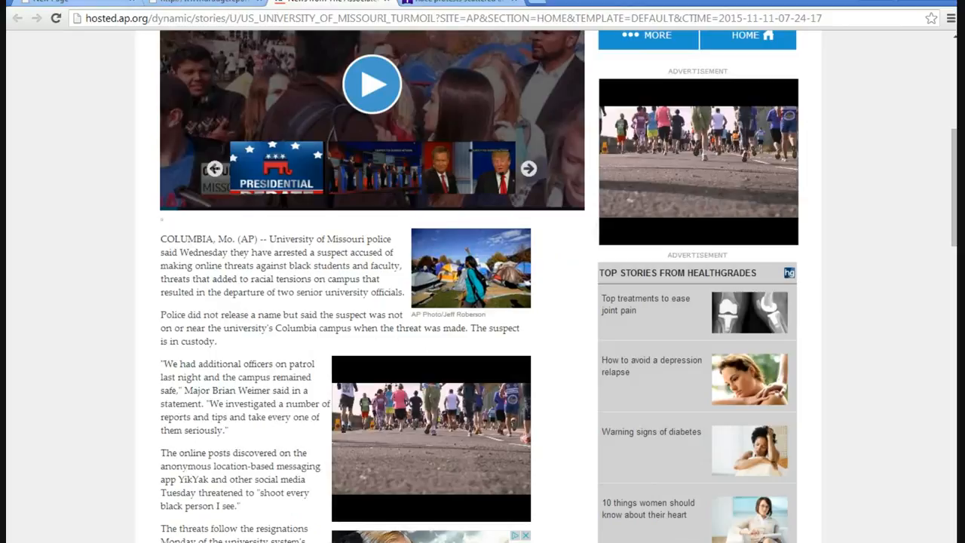
{"action": "scroll", "scroll_direction": "down", "scroll_amount": 3}
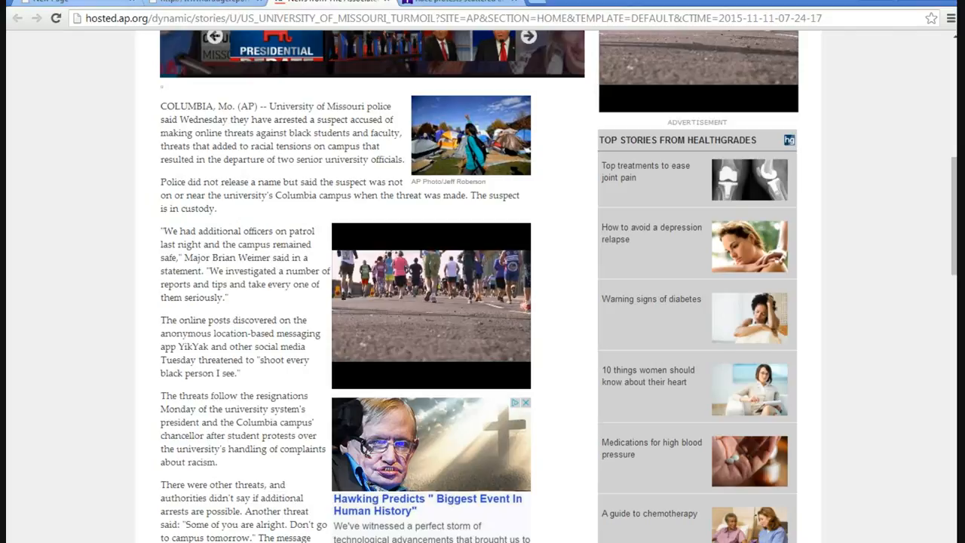
{"action": "scroll", "scroll_direction": "up", "scroll_amount": 3}
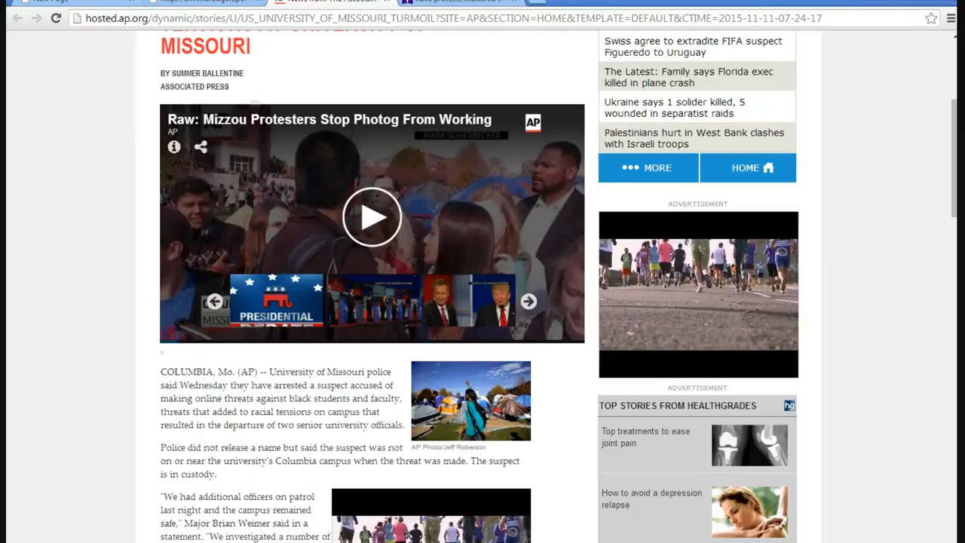
{"action": "scroll", "scroll_direction": "down", "scroll_amount": 3}
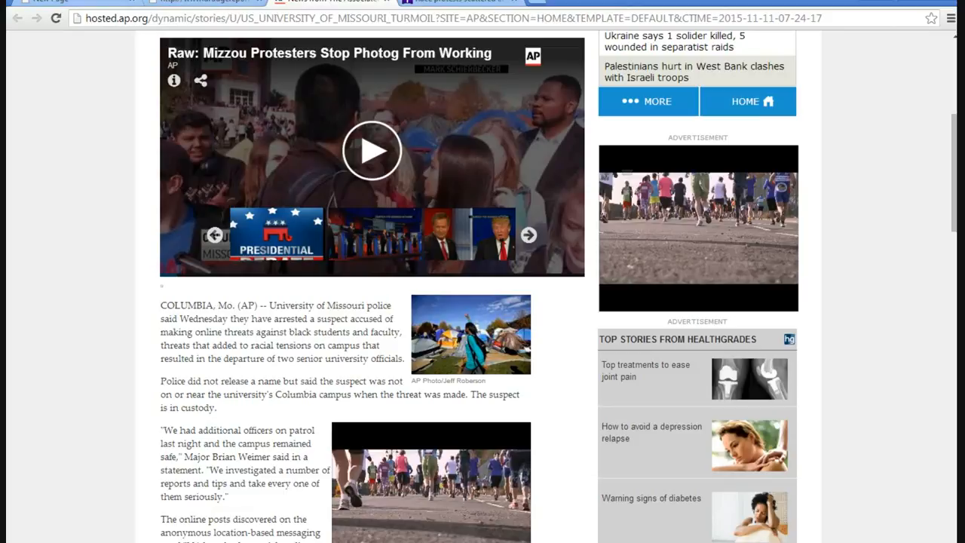
{"action": "scroll", "scroll_direction": "down", "scroll_amount": 3}
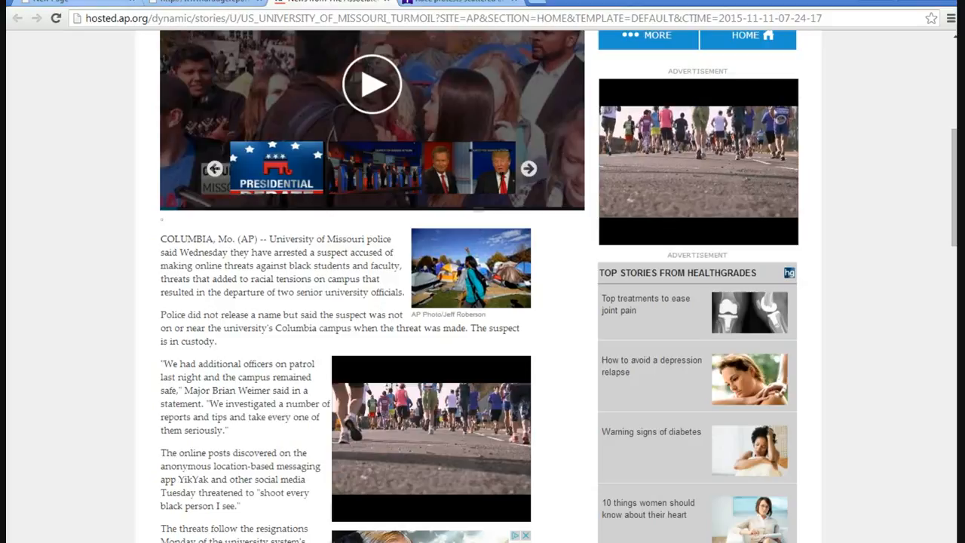
{"action": "scroll", "scroll_direction": "down", "scroll_amount": 3}
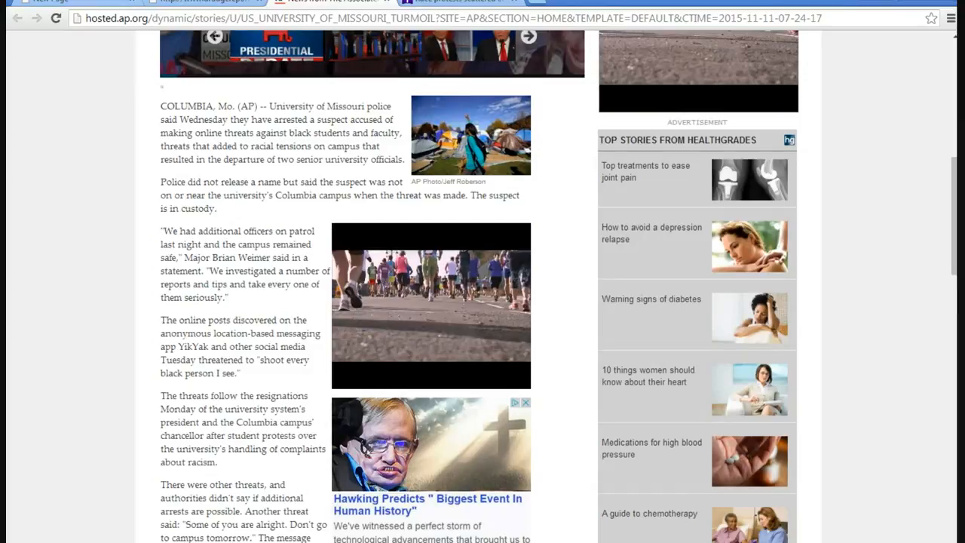
Scroll below the Hawking ad to the 4chan post and online spread paragraphs
{"action": "scroll", "scroll_direction": "down", "scroll_amount": 3}
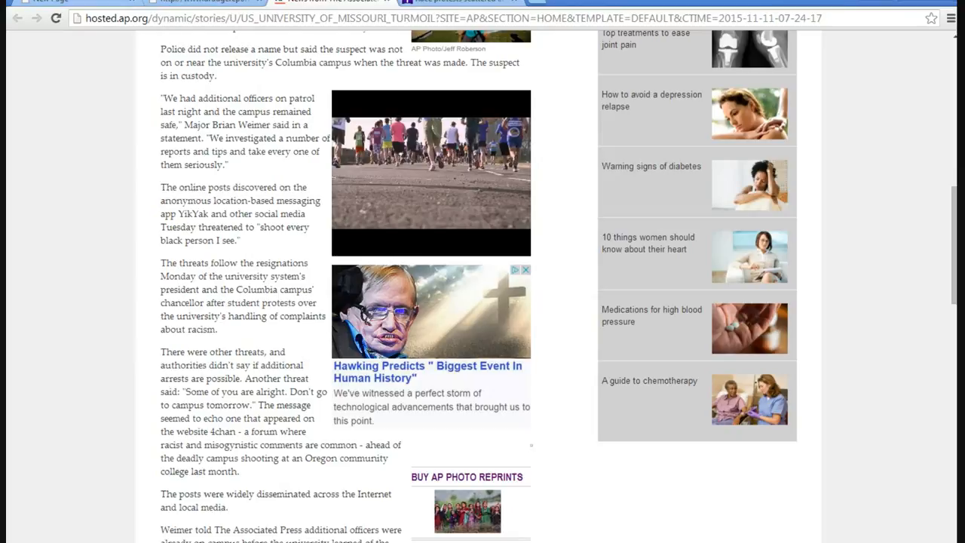
Scroll up and down through the middle paragraphs on campus police and student reactions
{"action": "scroll", "scroll_direction": "up", "scroll_amount": 3}
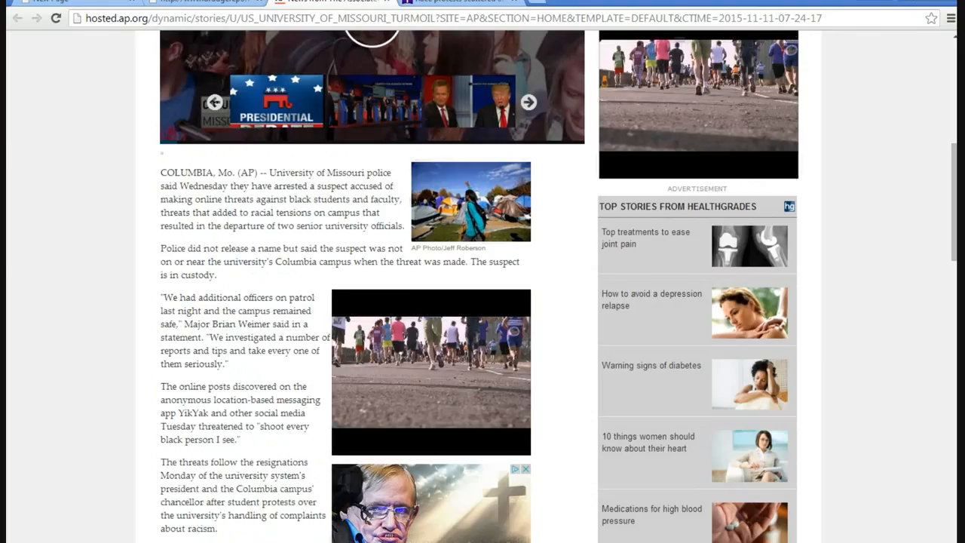
{"action": "scroll", "scroll_direction": "up", "scroll_amount": 3}
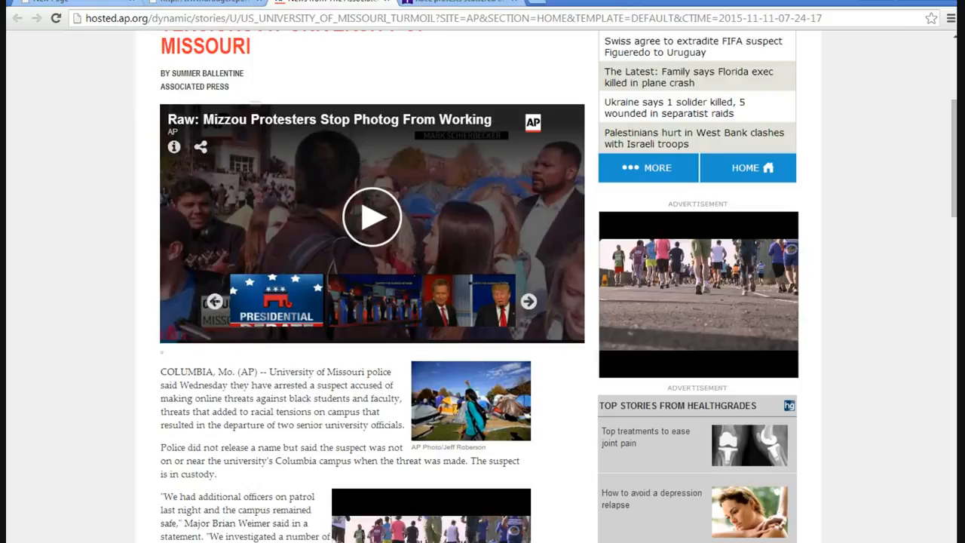
{"action": "scroll", "scroll_direction": "up", "scroll_amount": 3}
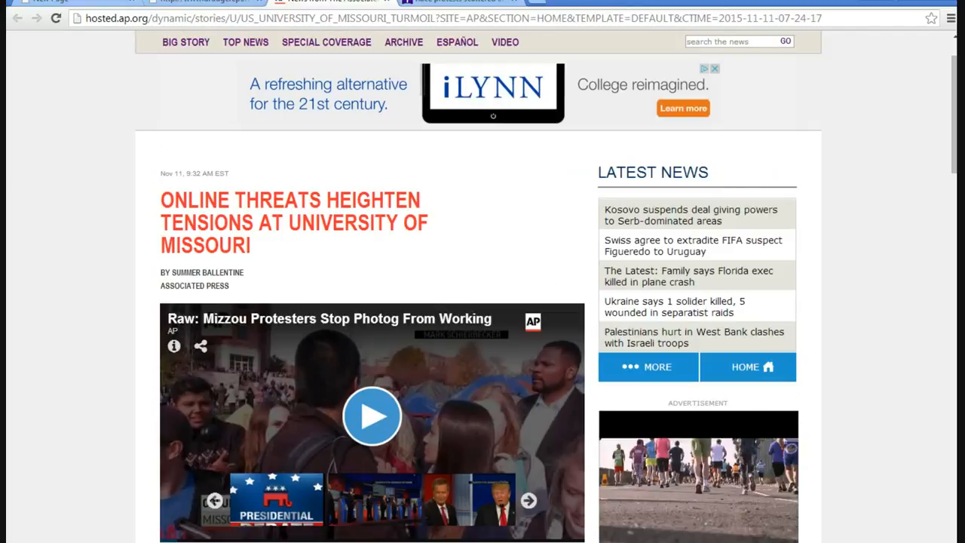
{"action": "scroll", "scroll_direction": "down", "scroll_amount": 3}
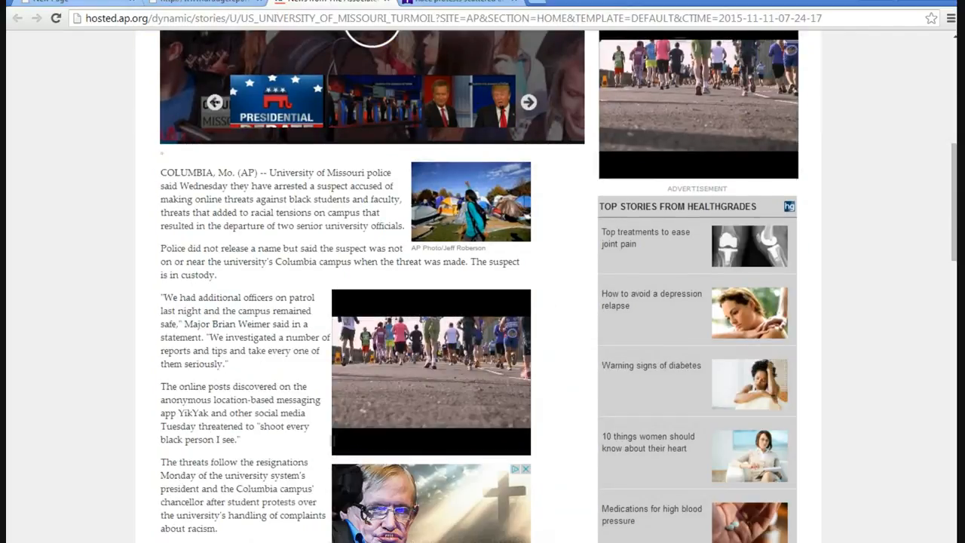
{"action": "scroll", "scroll_direction": "down", "scroll_amount": 3}
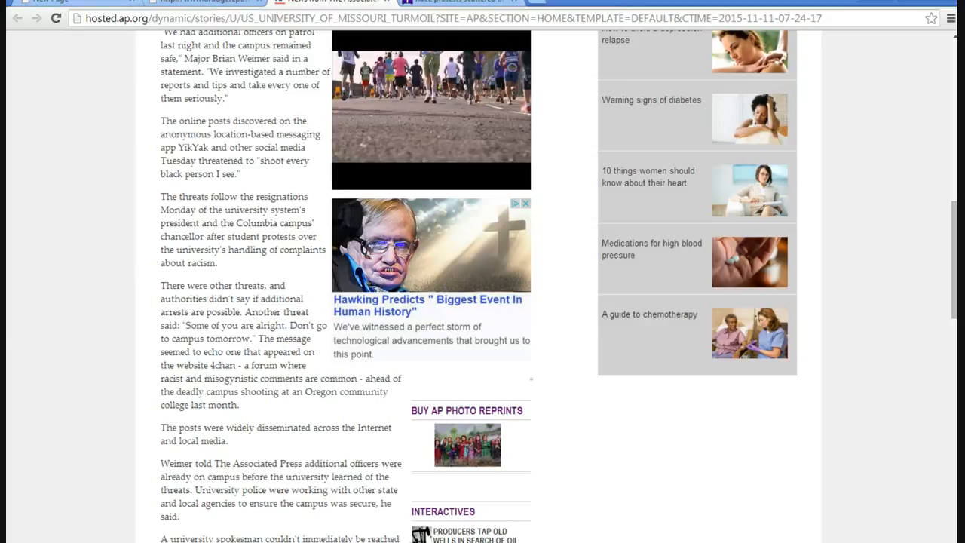
{"action": "scroll", "scroll_direction": "down", "scroll_amount": 3}
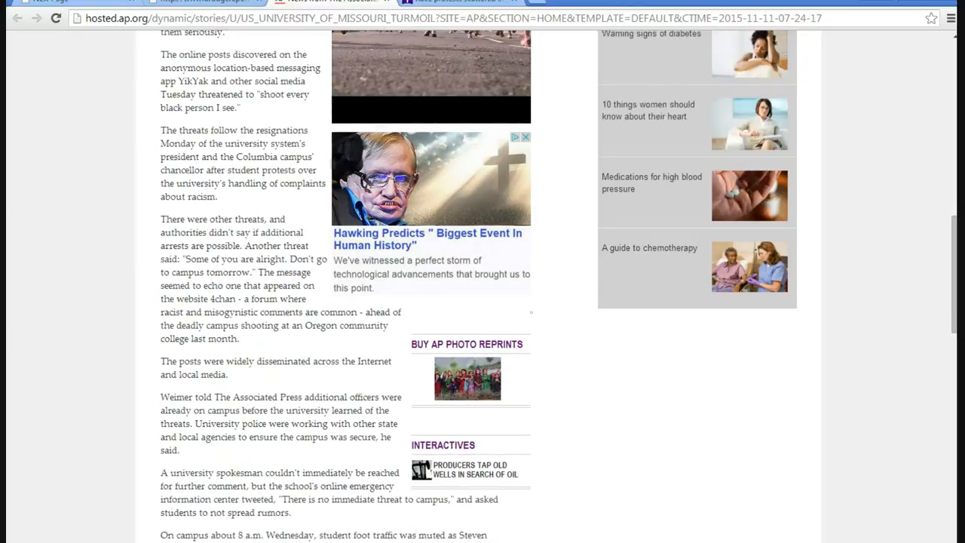
{"action": "scroll", "scroll_direction": "down", "scroll_amount": 3}
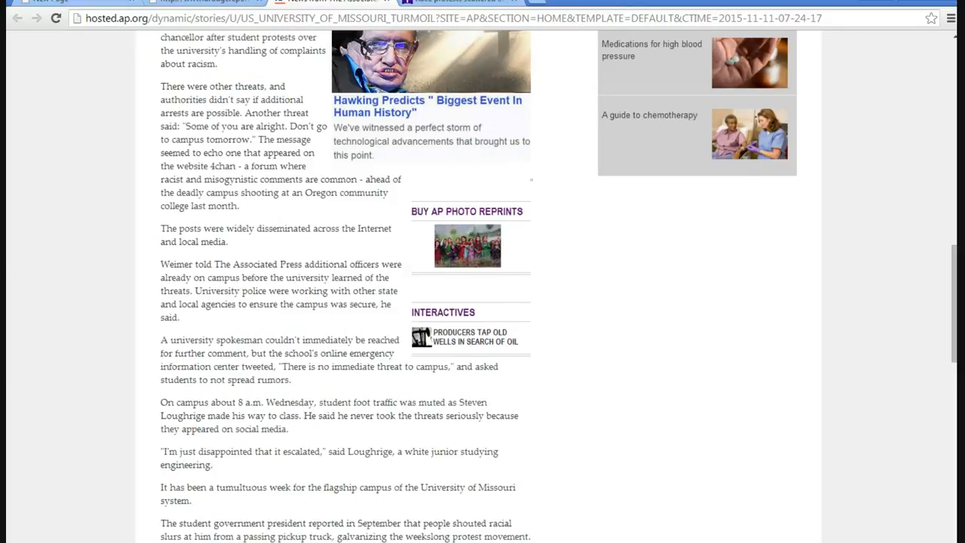
{"action": "scroll", "scroll_direction": "up", "scroll_amount": 3}
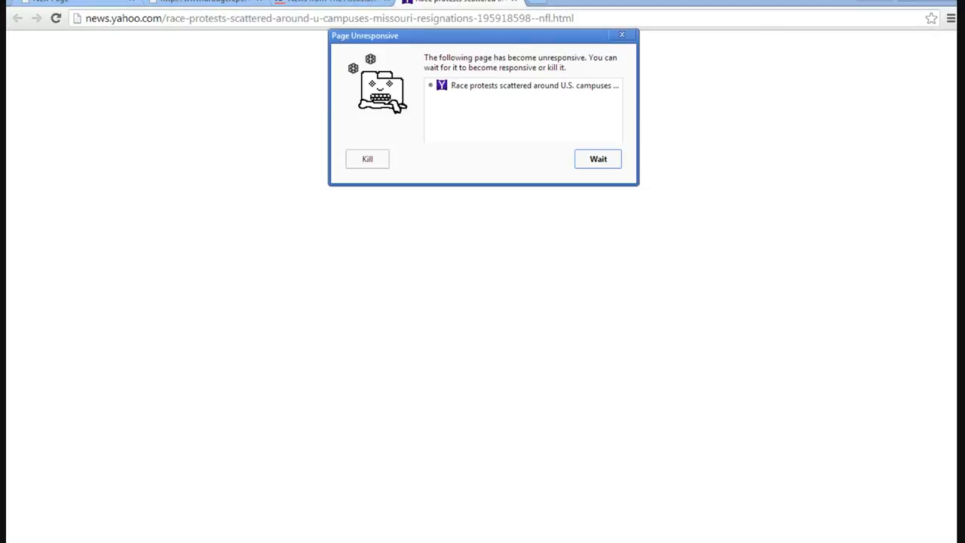
Leave the unresponsive Yahoo race-protests tab and return to the AP Missouri article
{"action": "left_click", "coordinate": [598, 158]}
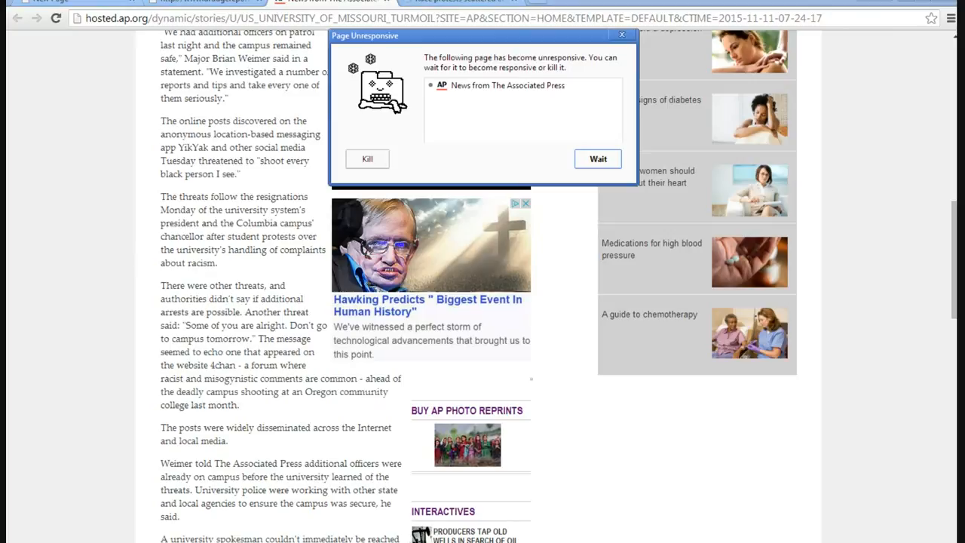
Dismiss the Page Unresponsive warning with Wait, then close it, restoring the AP article
{"action": "left_click", "coordinate": [598, 158]}
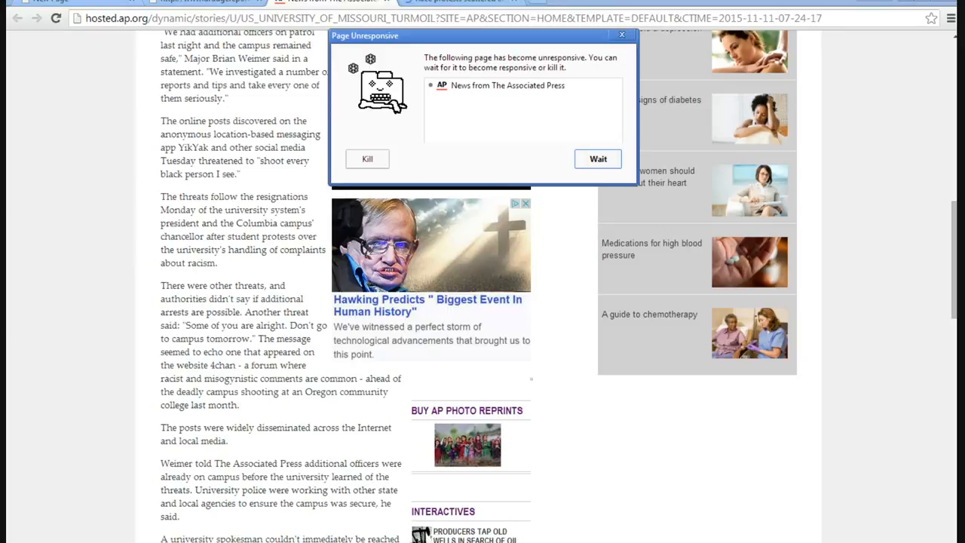
{"action": "left_click", "coordinate": [597, 159]}
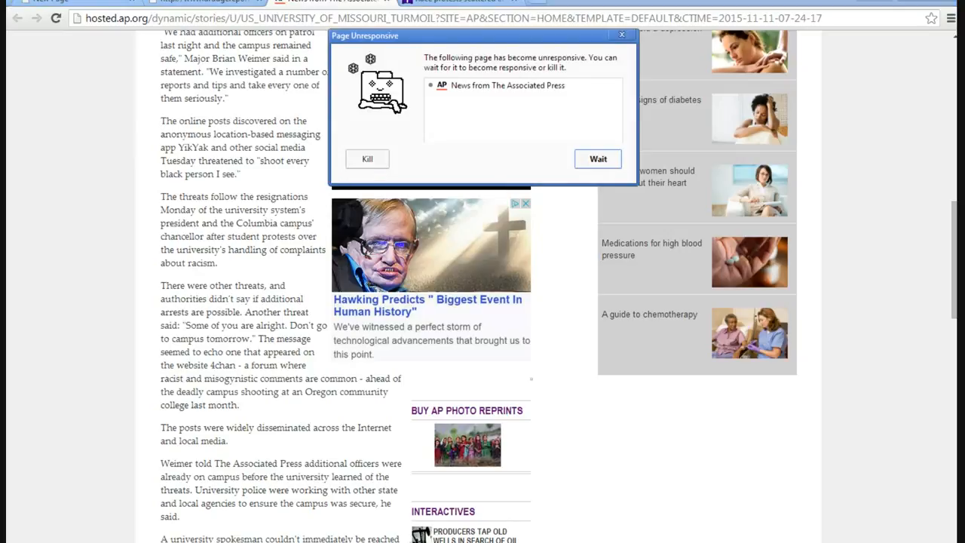
{"action": "left_click", "coordinate": [598, 158]}
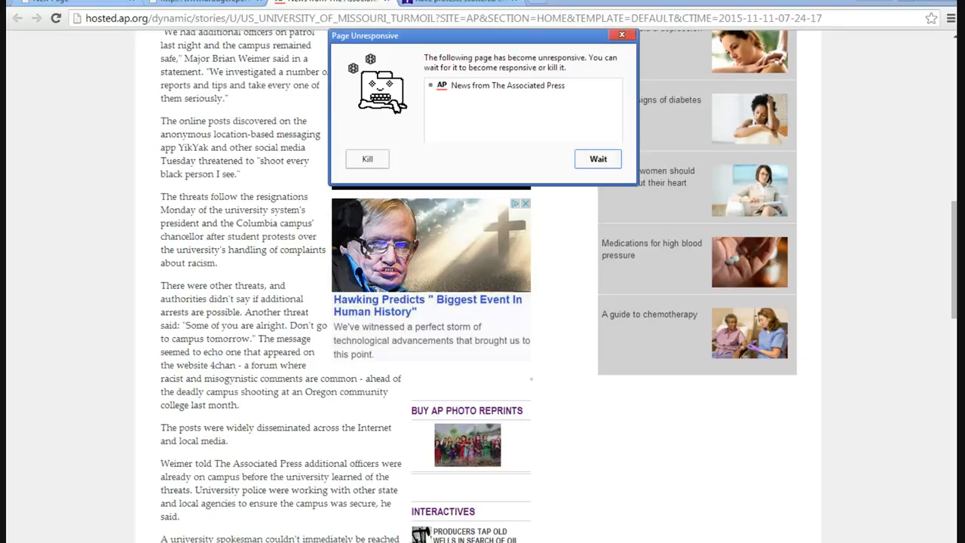
{"action": "left_click", "coordinate": [597, 158]}
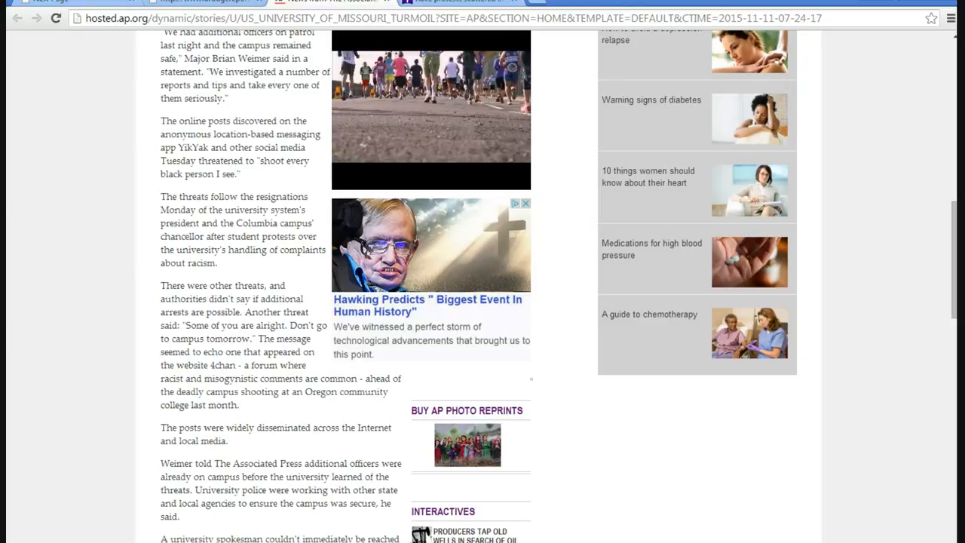
Scroll to the article's end with the copyright notice and You May Like links
{"action": "scroll", "scroll_direction": "down", "scroll_amount": 3}
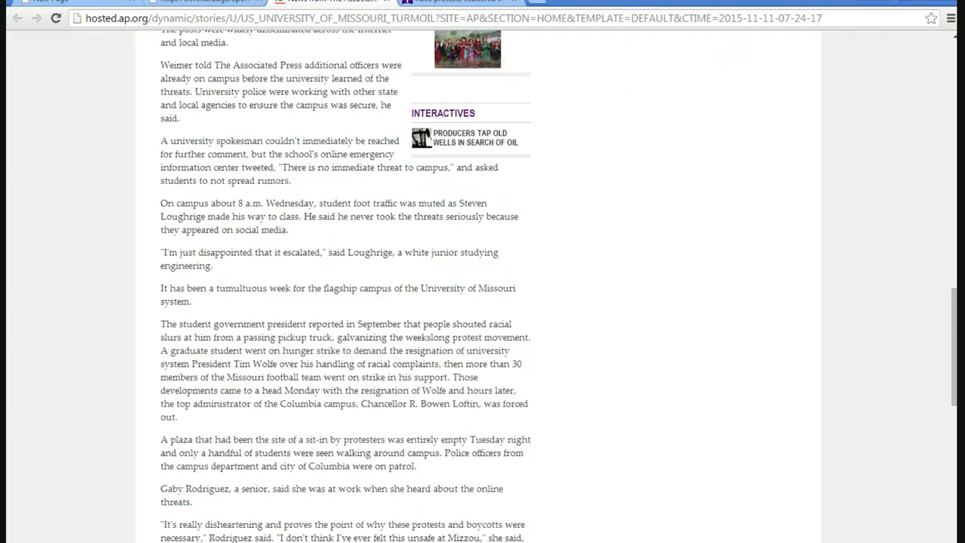
{"action": "scroll", "scroll_direction": "down", "scroll_amount": 3}
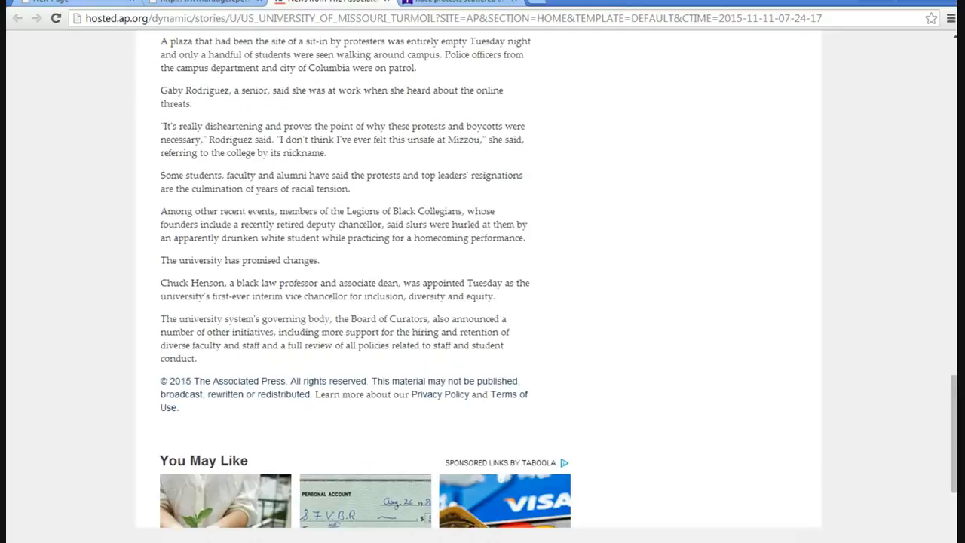
{"action": "scroll", "scroll_direction": "up", "scroll_amount": 3}
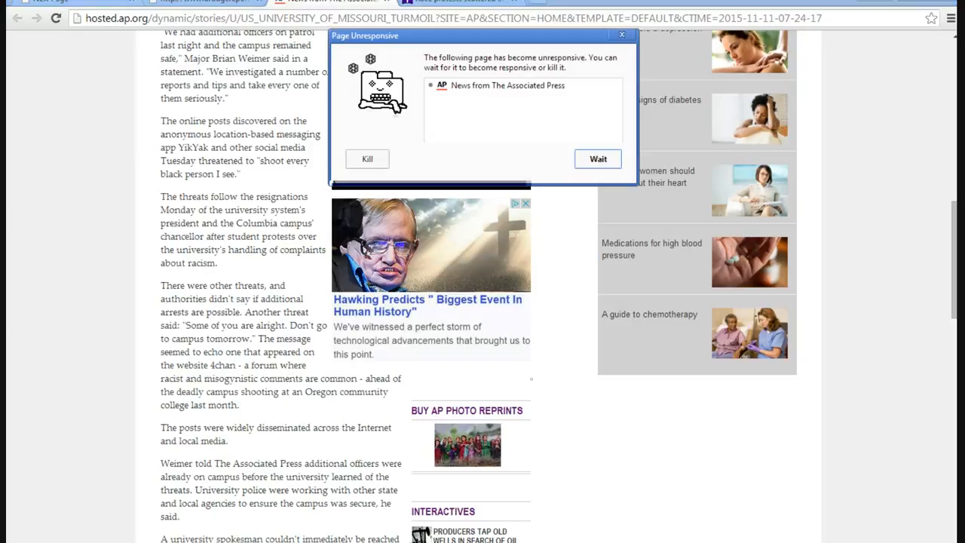
Choose Wait in the Page Unresponsive dialog so the AP page keeps loading
{"action": "left_click", "coordinate": [597, 158]}
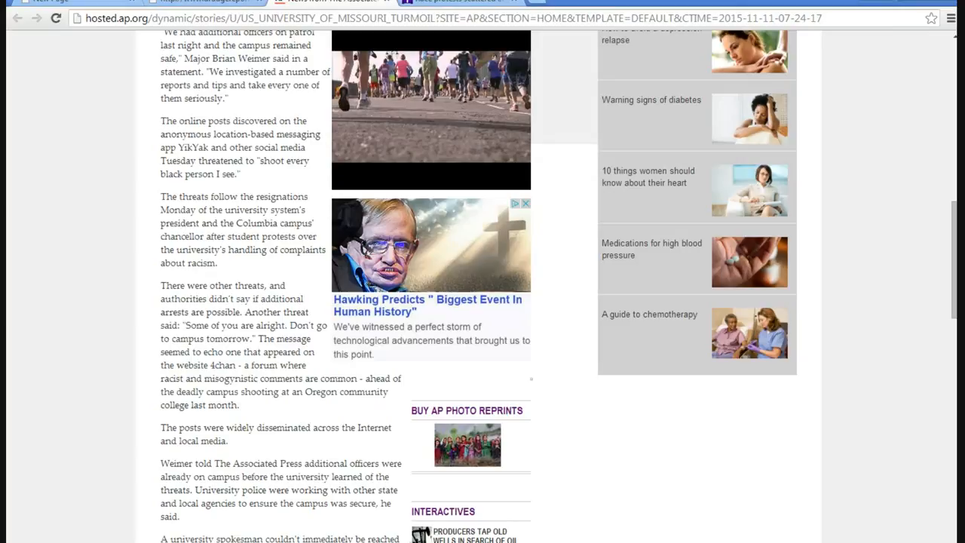
Scroll up to the ONLINE THREATS HEIGHTEN TENSIONS headline under the overlaying video
{"action": "scroll", "scroll_direction": "up", "scroll_amount": 3}
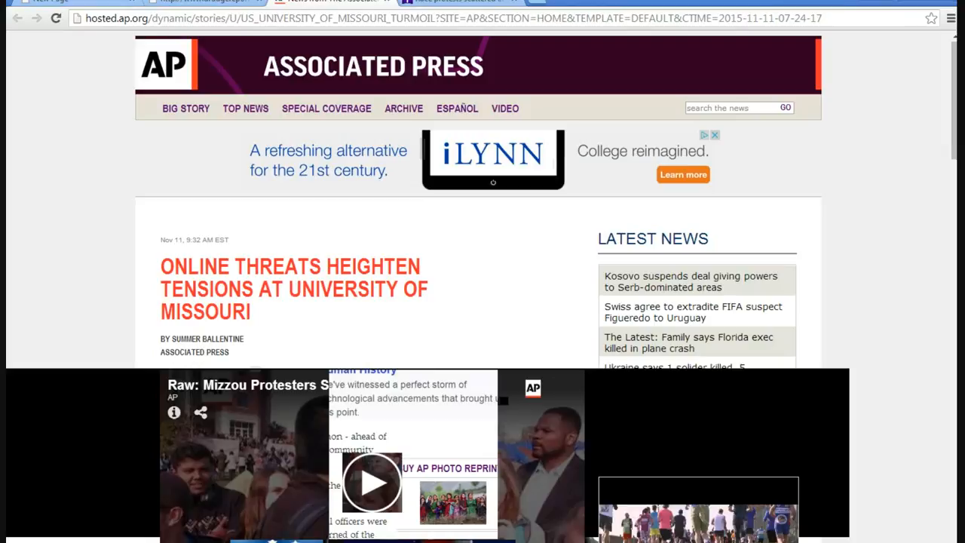
Scroll down through the garbled article with video and ad fragments overlapping the text
{"action": "scroll", "scroll_direction": "down", "scroll_amount": 3}
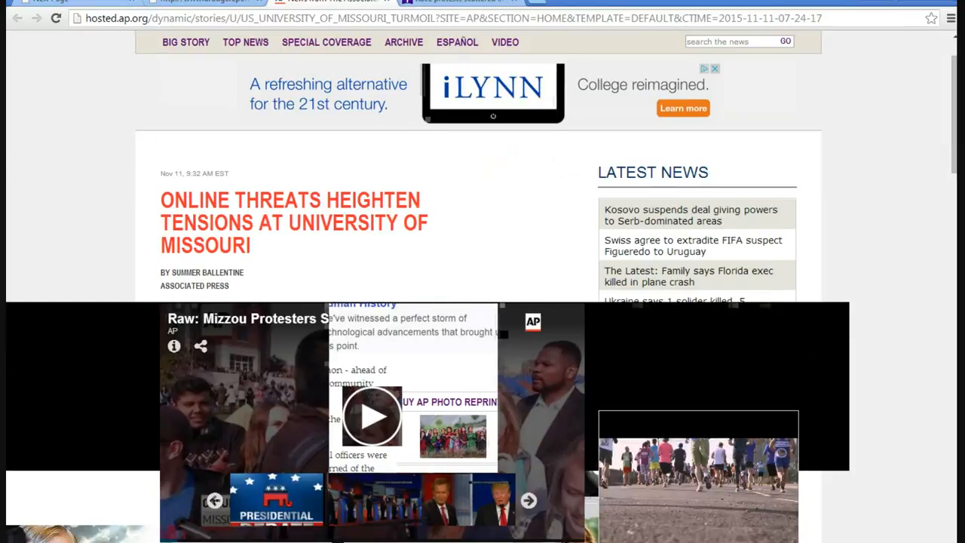
{"action": "scroll", "scroll_direction": "down", "scroll_amount": 3}
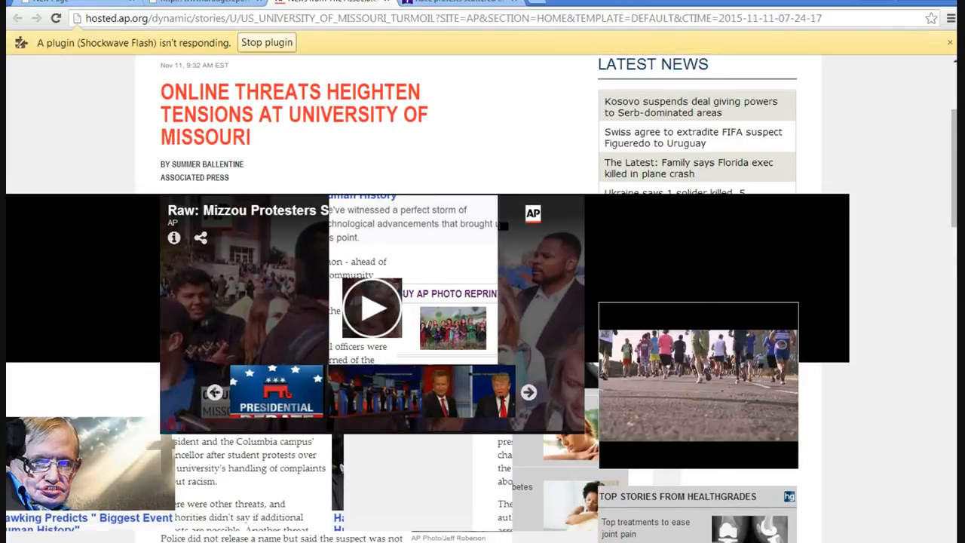
{"action": "scroll", "scroll_direction": "down", "scroll_amount": 3}
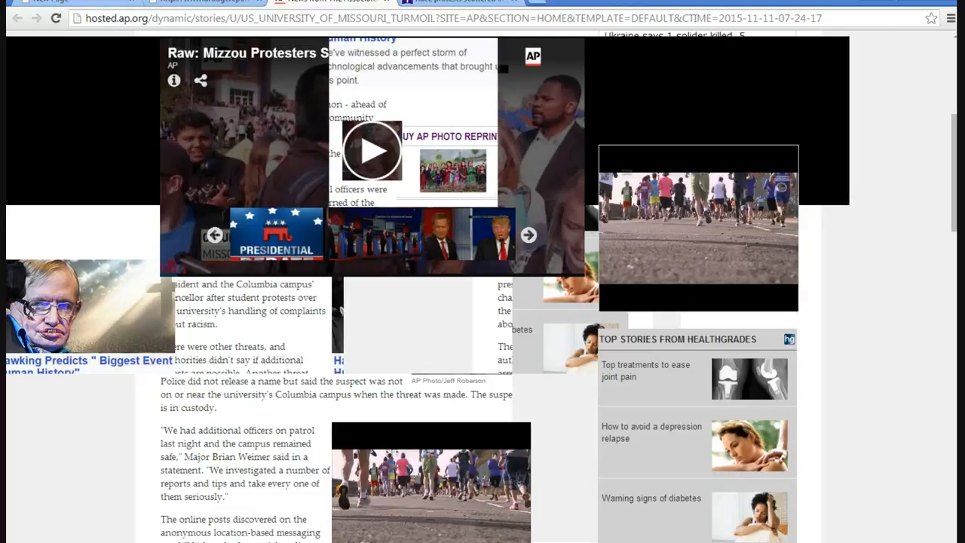
{"action": "scroll", "scroll_direction": "down", "scroll_amount": 3}
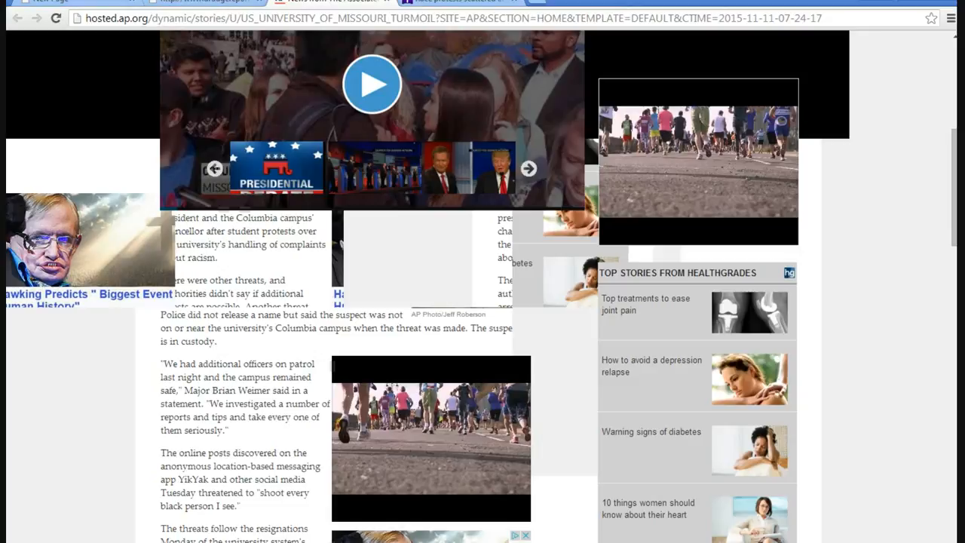